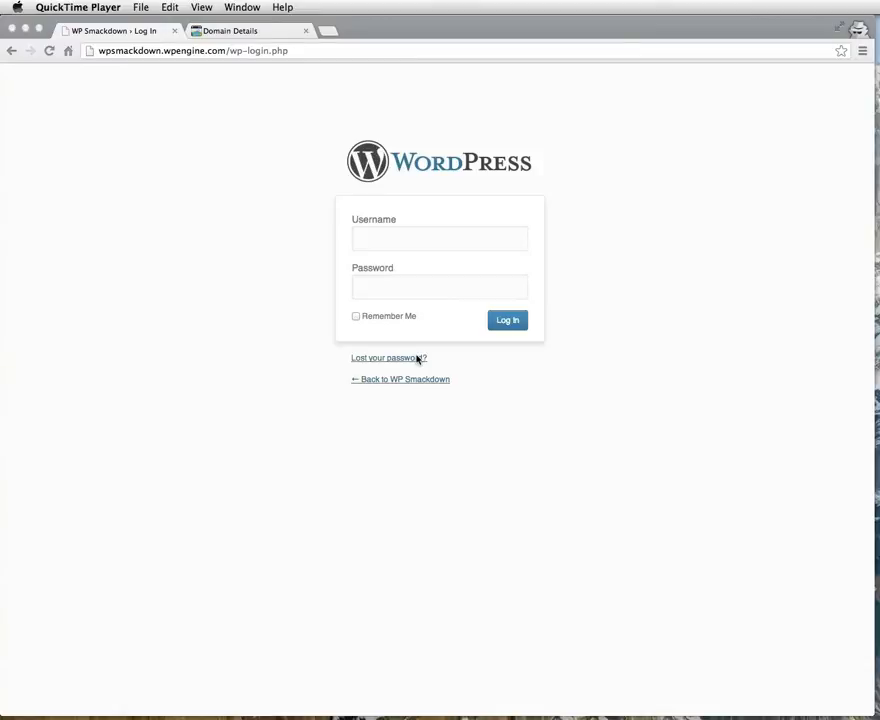
{"action": "mouse_move", "coordinate": [420, 360]}
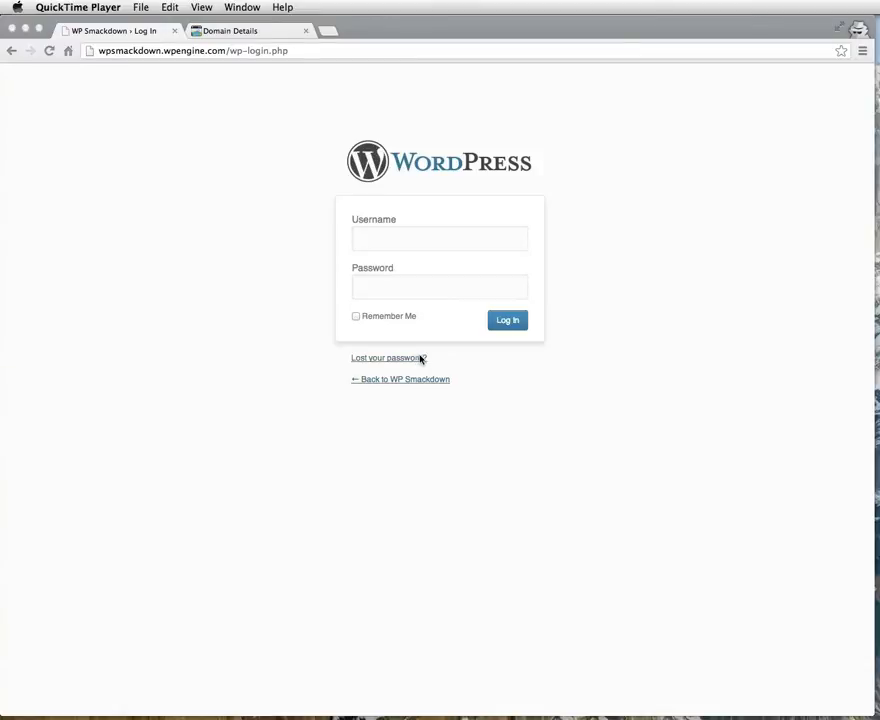
{"action": "mouse_move", "coordinate": [524, 452]}
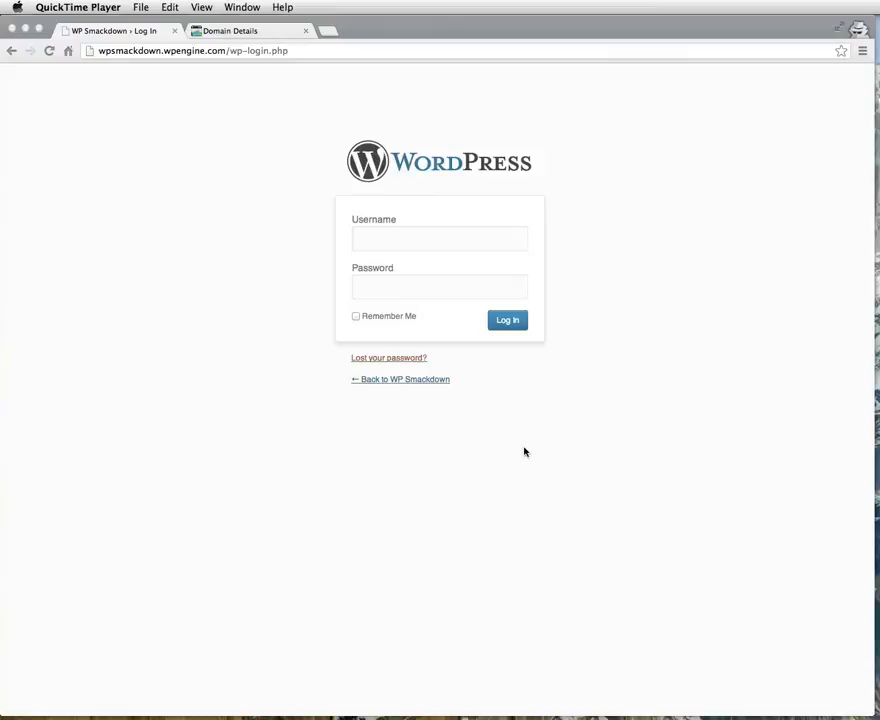
- Log in as wpsmackdo with the password, succeeding on the second attempt to reach the Dashboard
{"action": "left_click", "coordinate": [440, 238]}
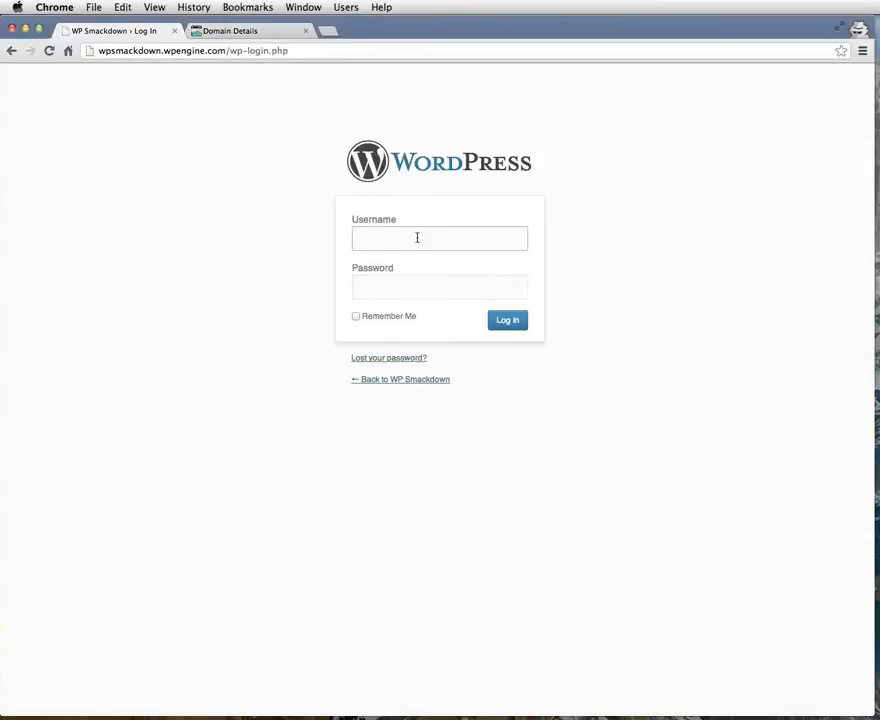
{"action": "type", "text": "wp"}
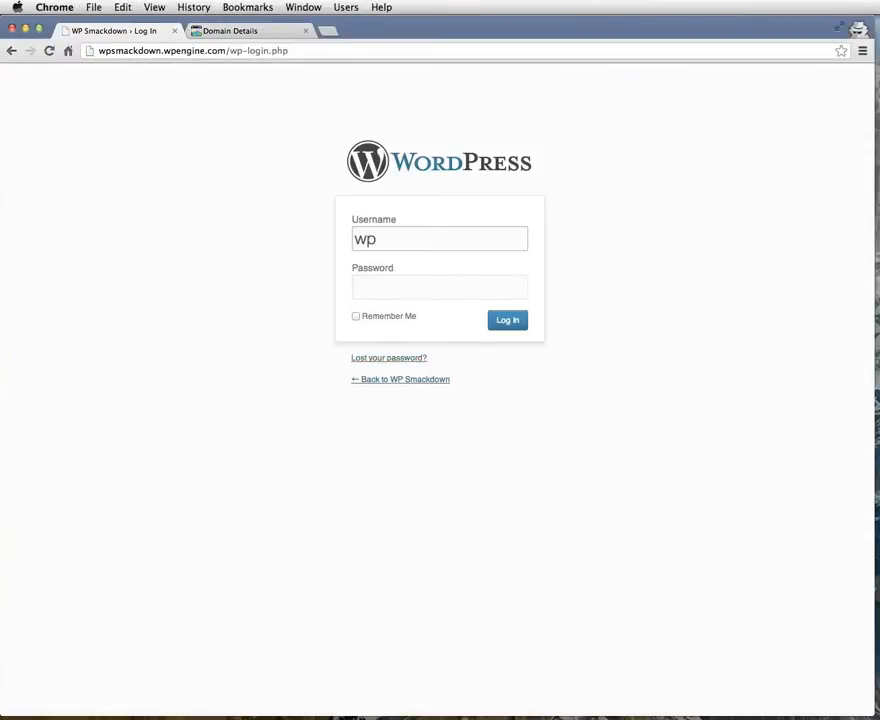
{"action": "type", "text": "smackdown"}
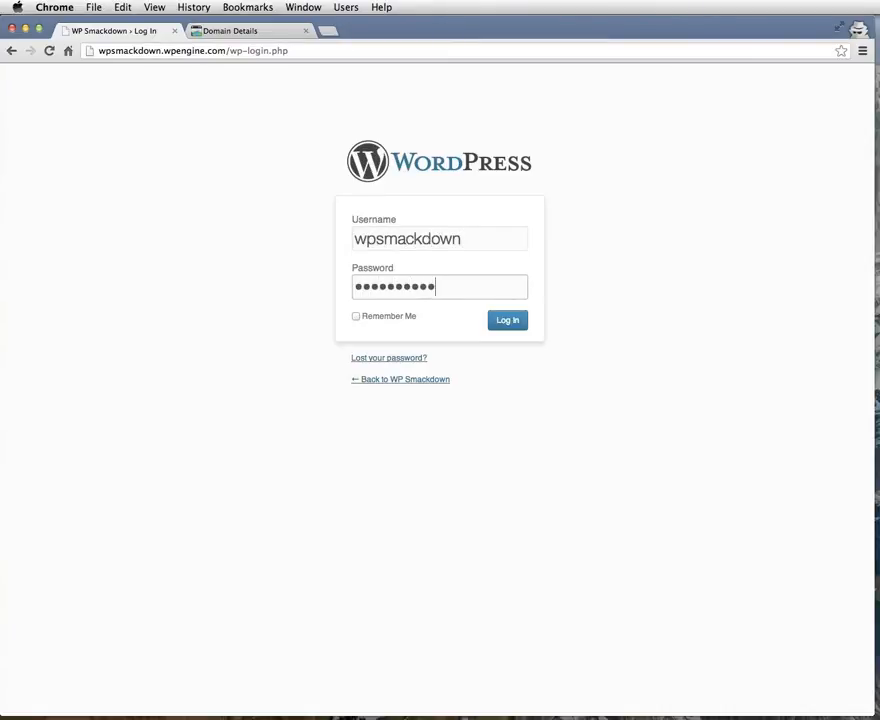
{"action": "left_click", "coordinate": [508, 320]}
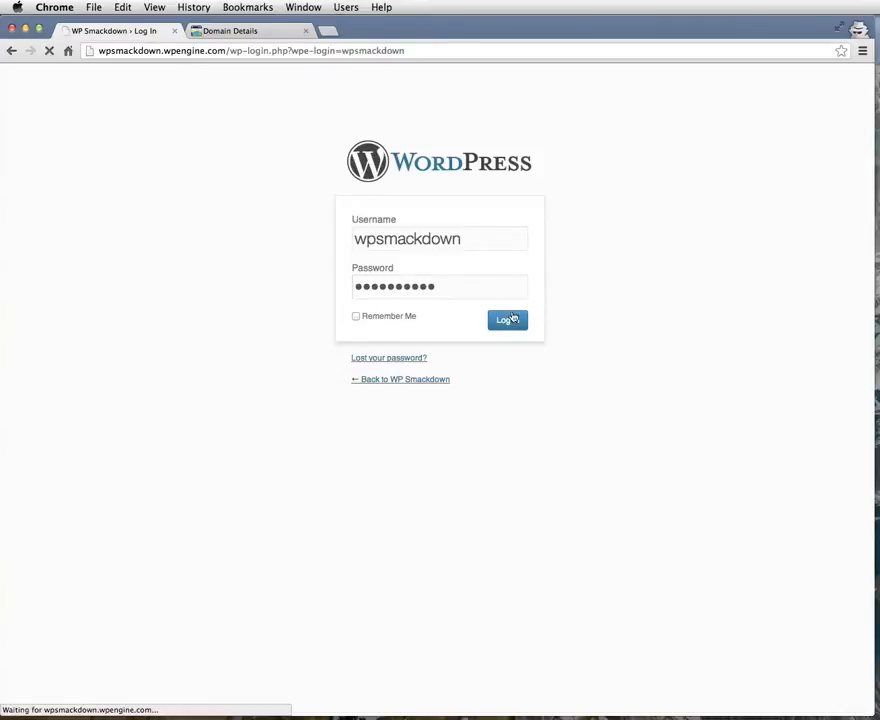
{"action": "left_click", "coordinate": [508, 320]}
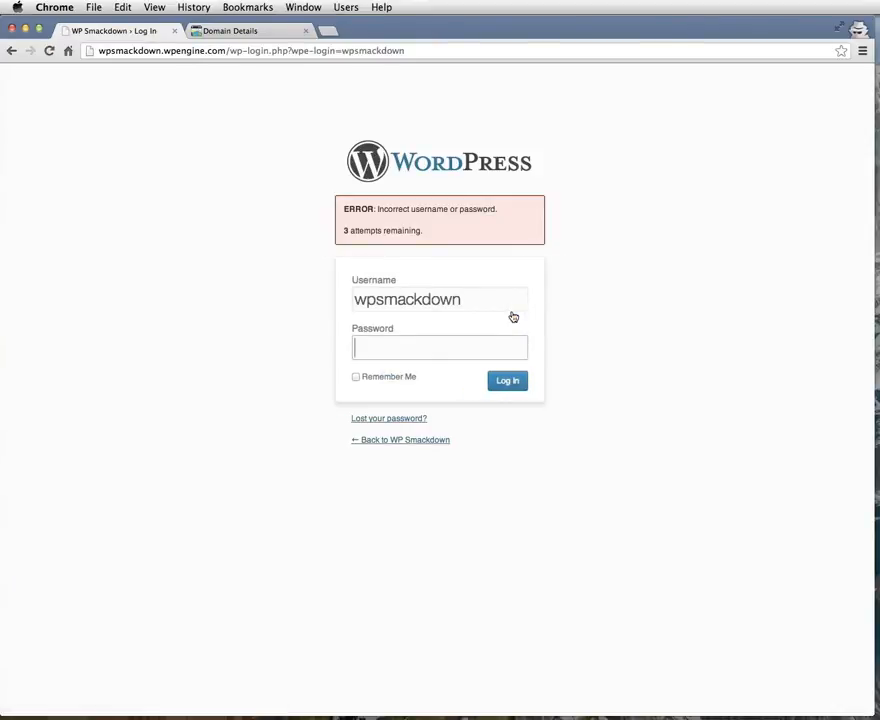
{"action": "type", "text": "password"}
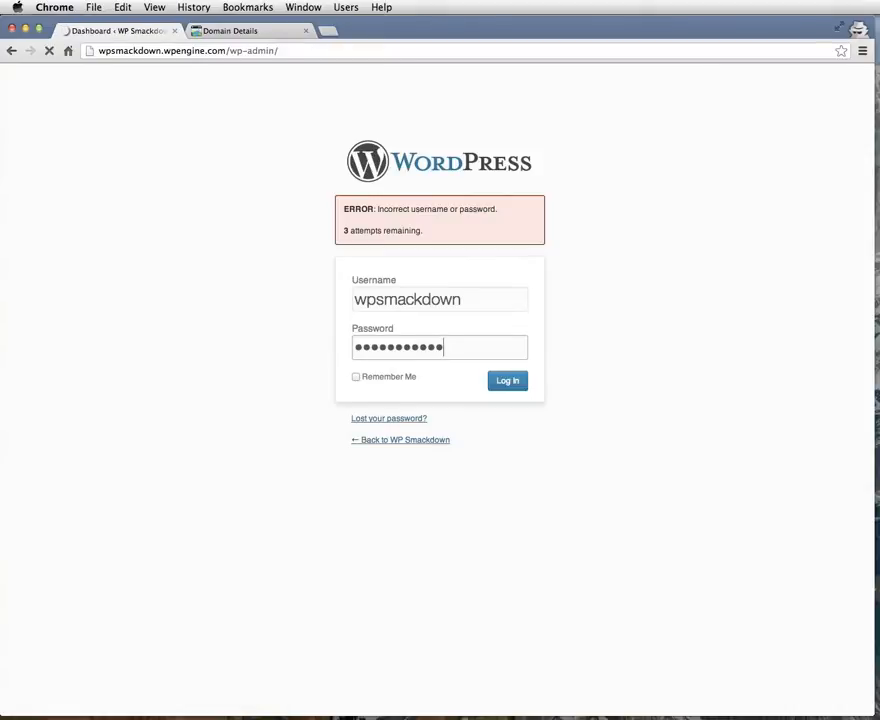
{"action": "left_click", "coordinate": [508, 380]}
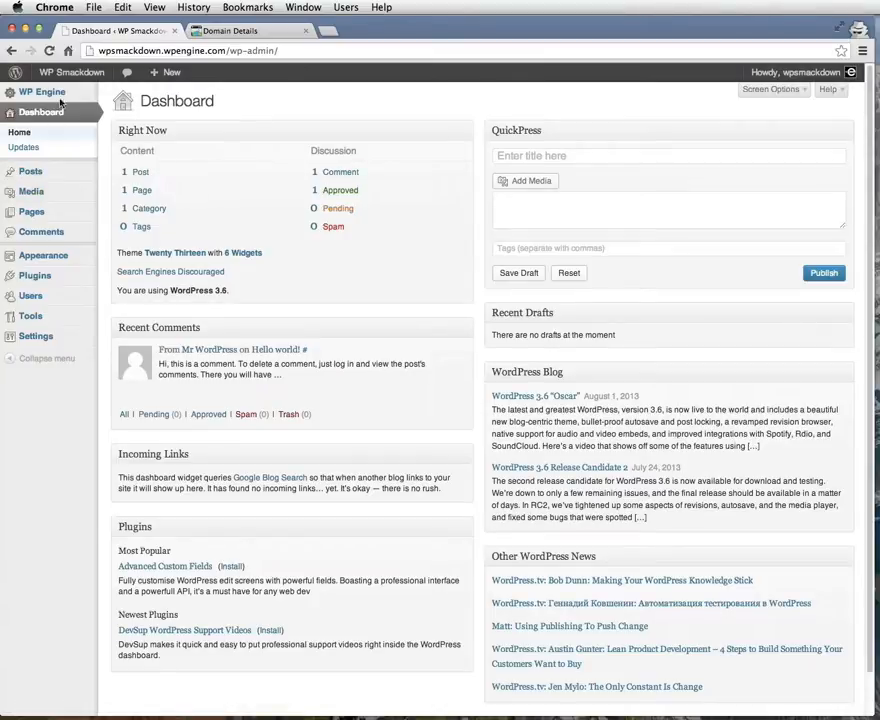
- In WP Engine General Settings, limit quick links to administrators and save
{"action": "left_click", "coordinate": [42, 92]}
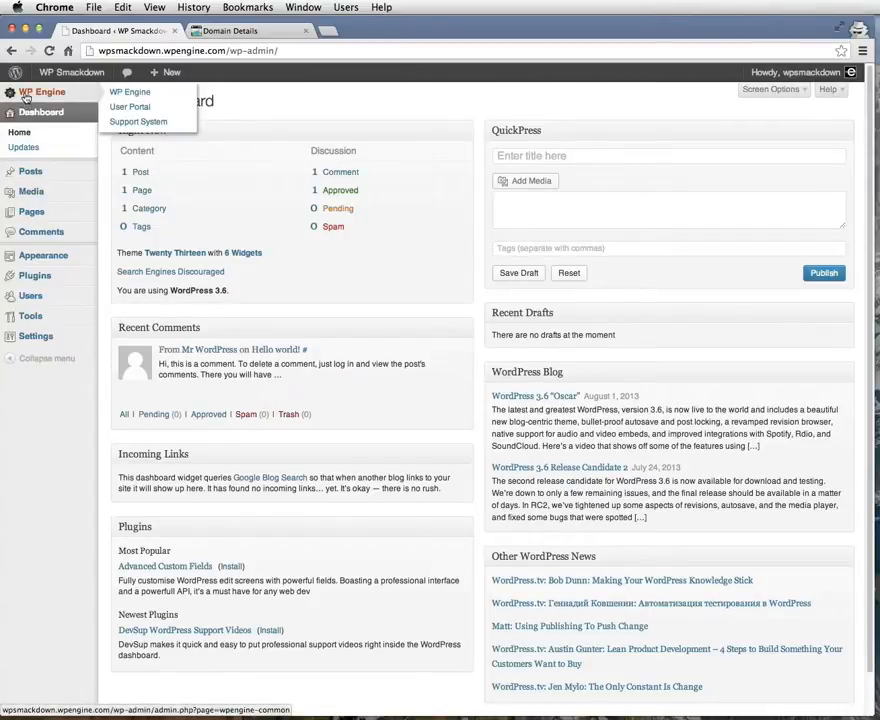
{"action": "left_click", "coordinate": [130, 92]}
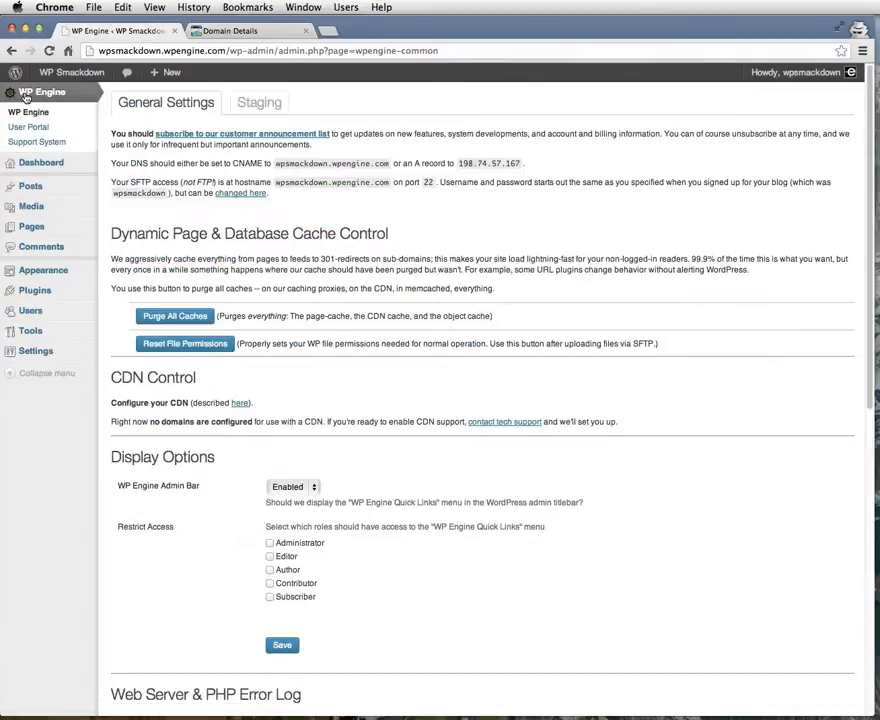
{"action": "mouse_move", "coordinate": [408, 272]}
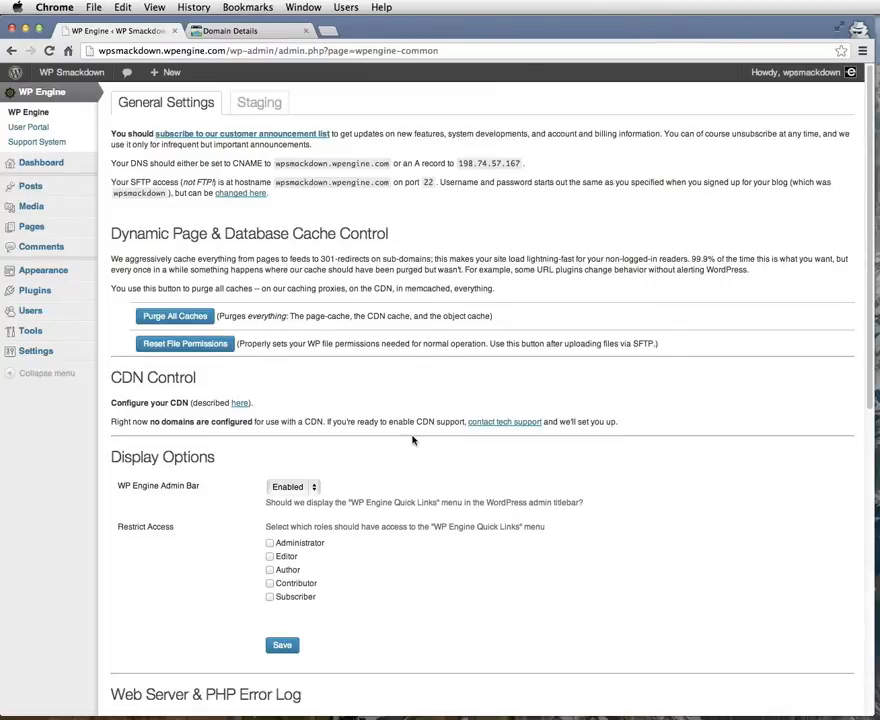
{"action": "mouse_move", "coordinate": [326, 516]}
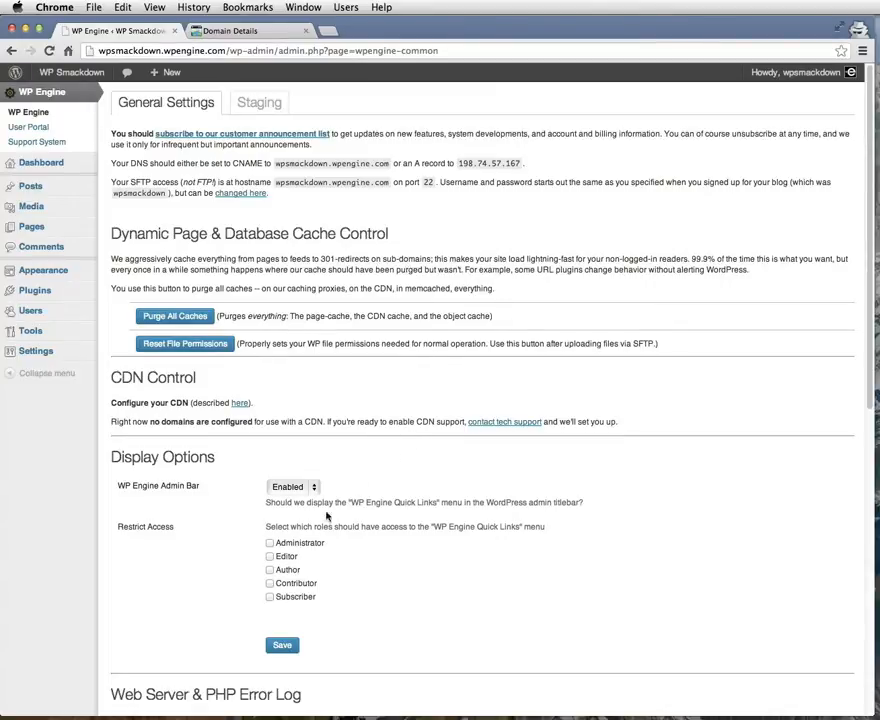
{"action": "left_click", "coordinate": [268, 544]}
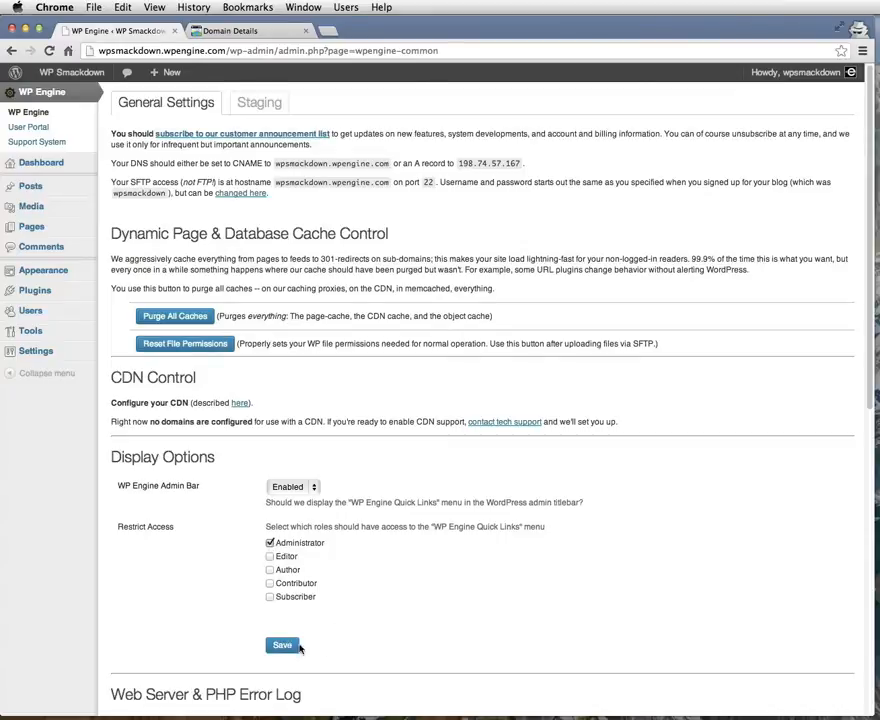
{"action": "left_click", "coordinate": [282, 644]}
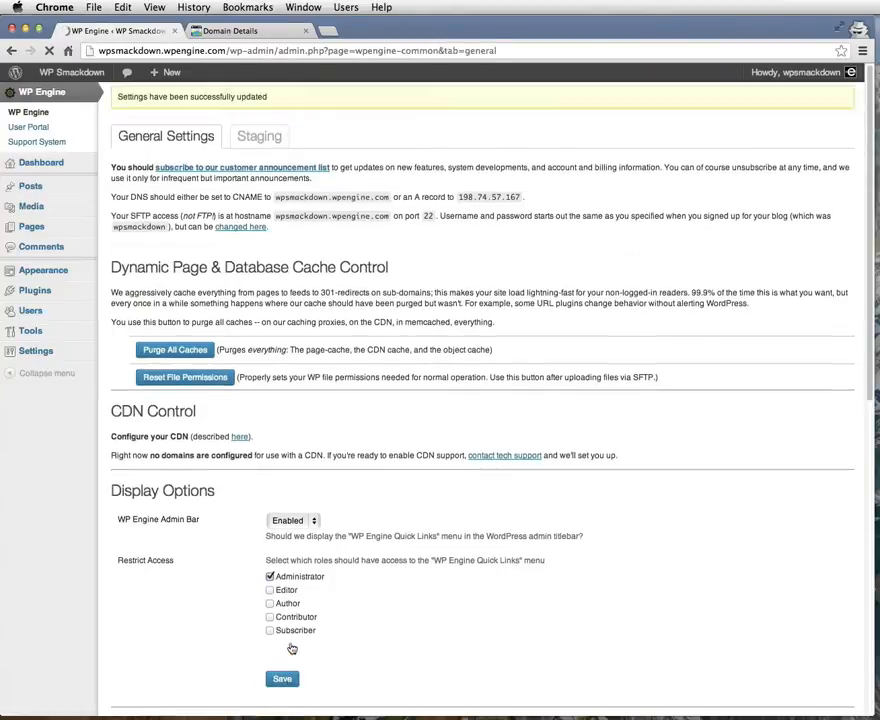
- Reload and resubmit the settings form so the saved confirmation and A record IP 198.74.57.167 show
{"action": "scroll", "scroll_direction": "down", "scroll_amount": 3}
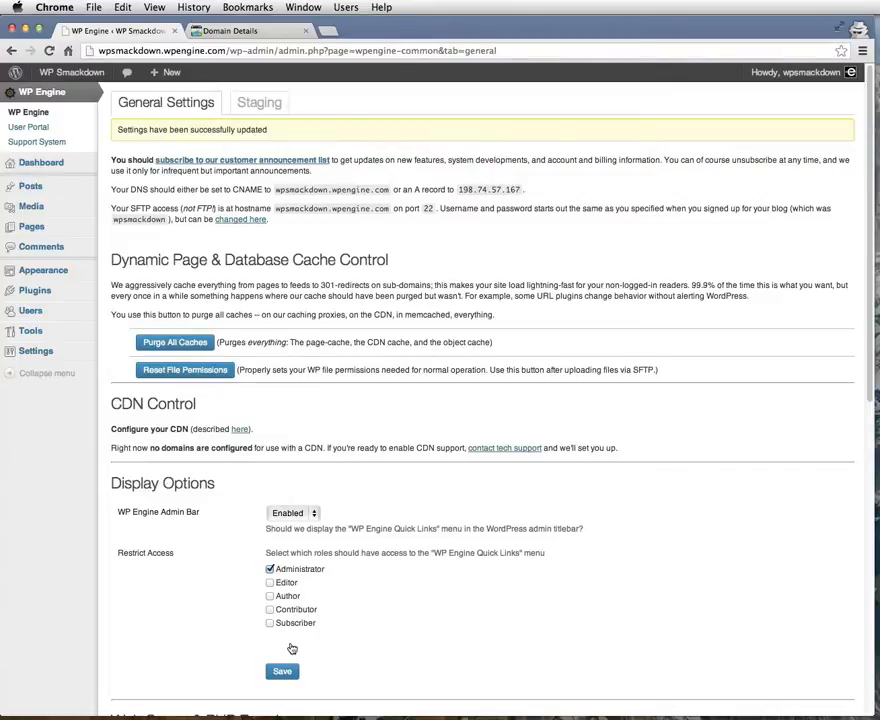
{"action": "left_click", "coordinate": [48, 52]}
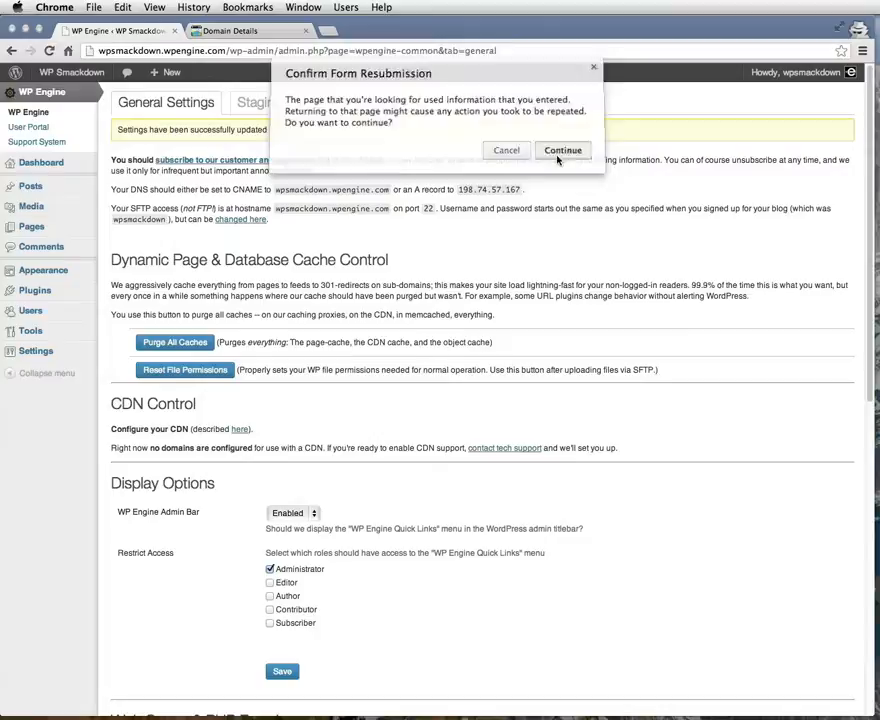
{"action": "left_click", "coordinate": [562, 150]}
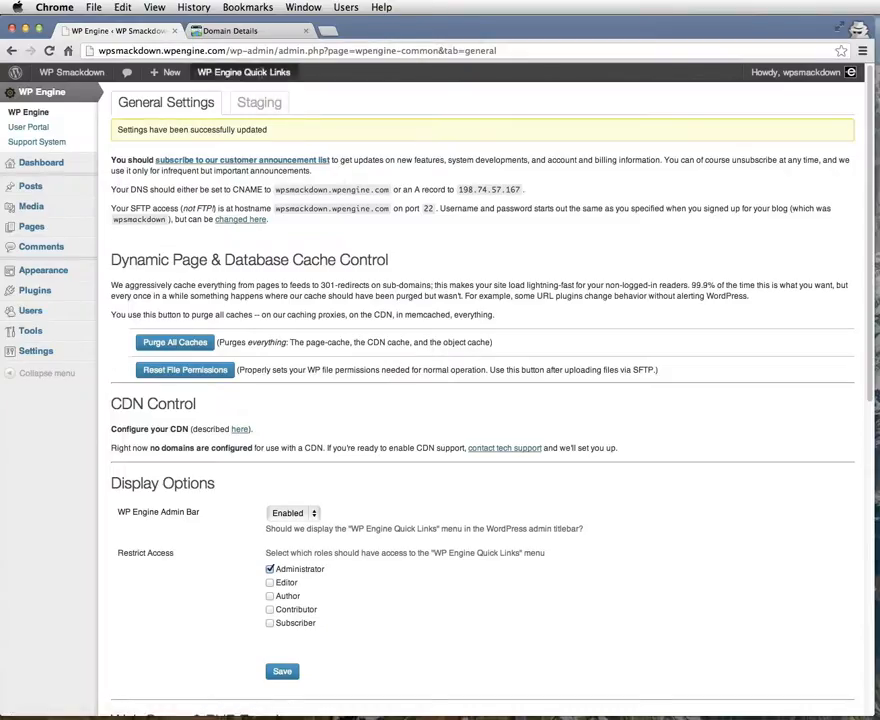
{"action": "left_click", "coordinate": [244, 72]}
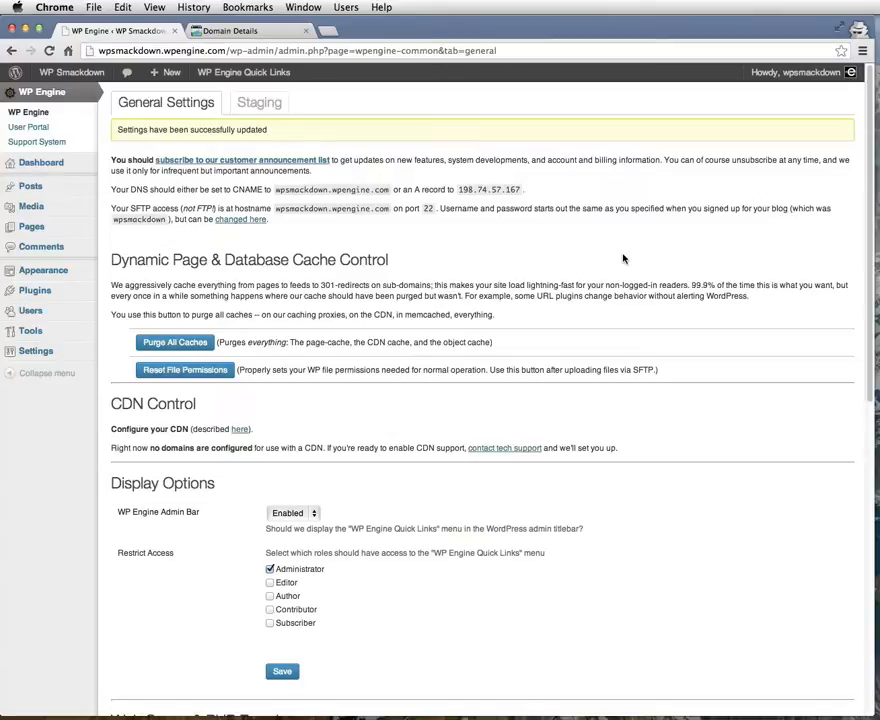
{"action": "mouse_move", "coordinate": [172, 200]}
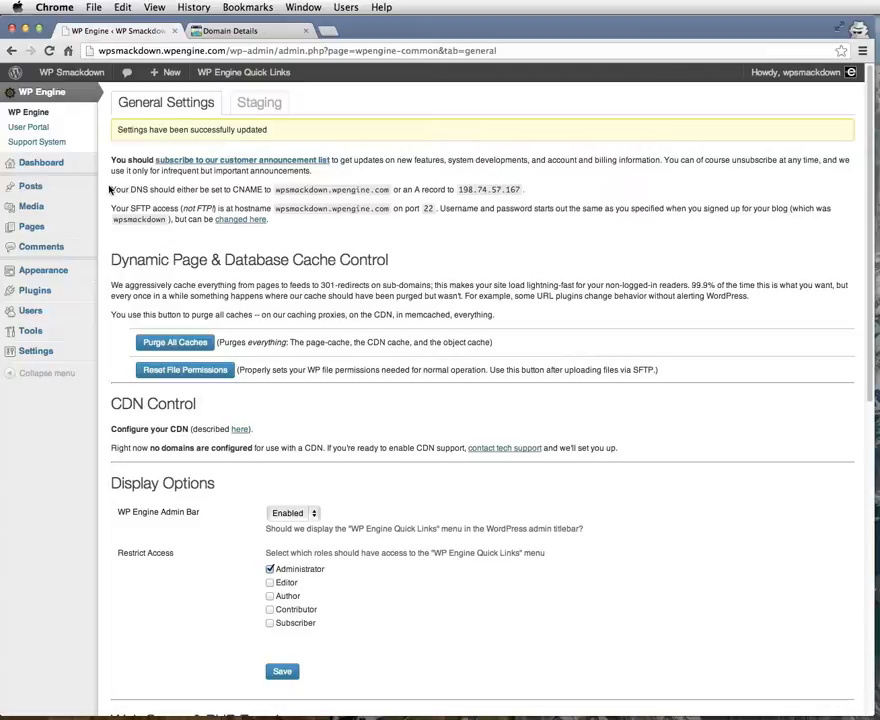
{"action": "mouse_move", "coordinate": [524, 208]}
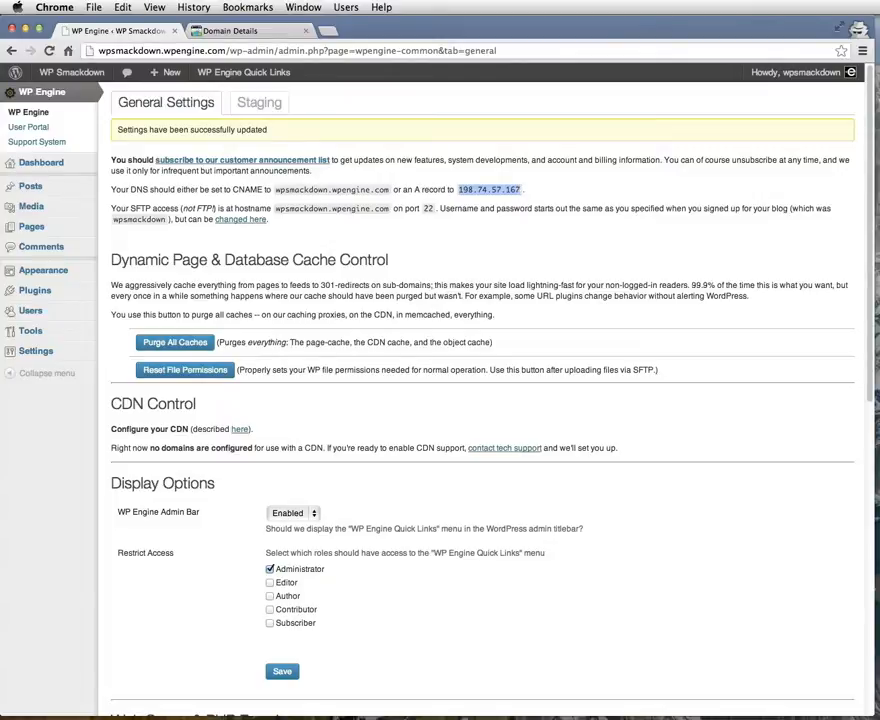
- Switch to the GoDaddy domain details for wpsmackdown.com and show its DNS zone file records
{"action": "left_click", "coordinate": [242, 72]}
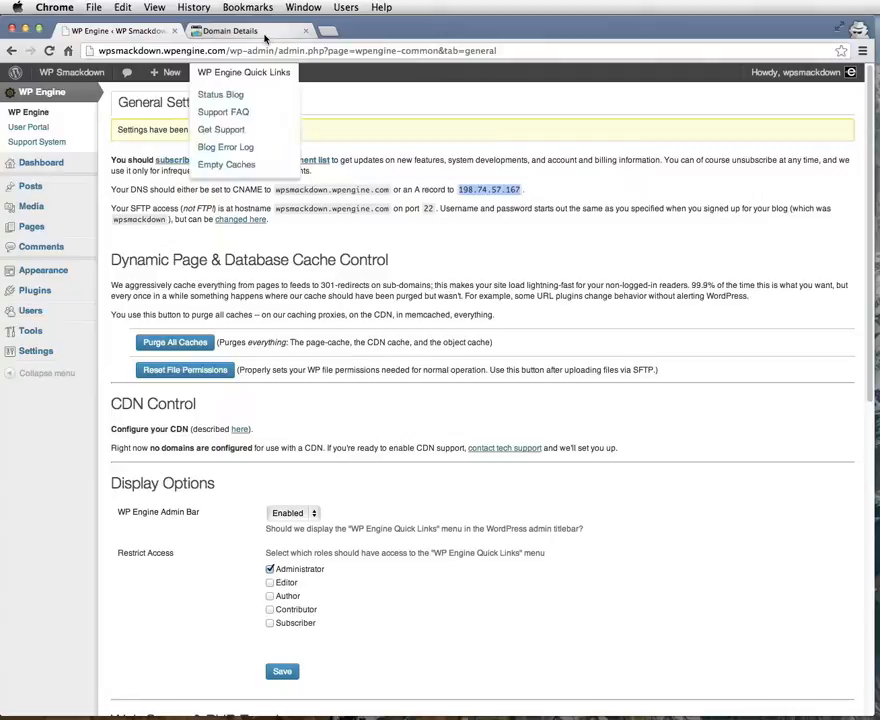
{"action": "left_click", "coordinate": [240, 30]}
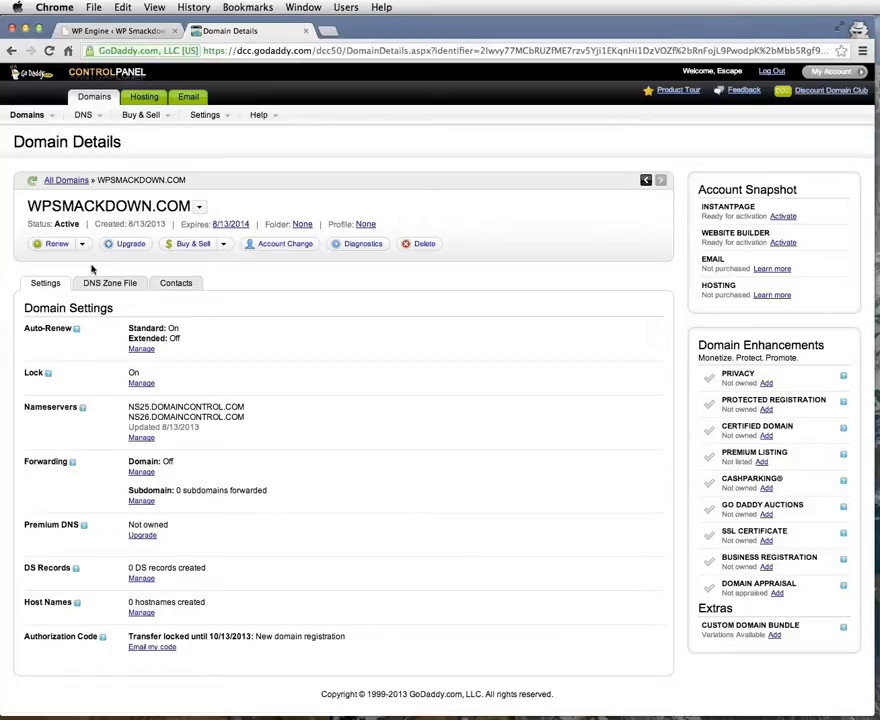
{"action": "left_click", "coordinate": [108, 284]}
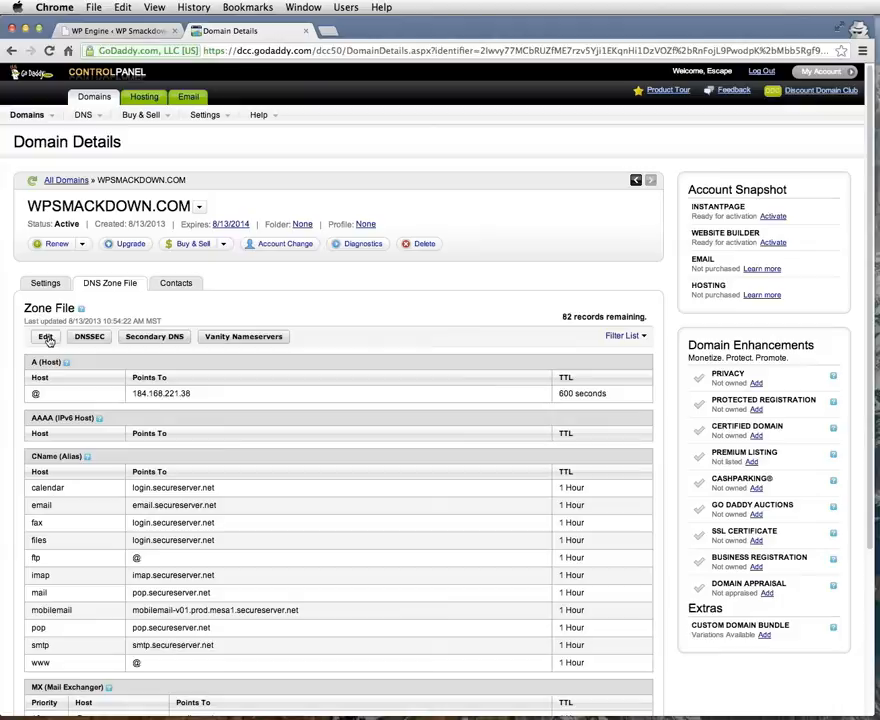
- Edit the zone file A record to point to 198.74.57.167, save it and confirm the overwrite
{"action": "left_click", "coordinate": [44, 336]}
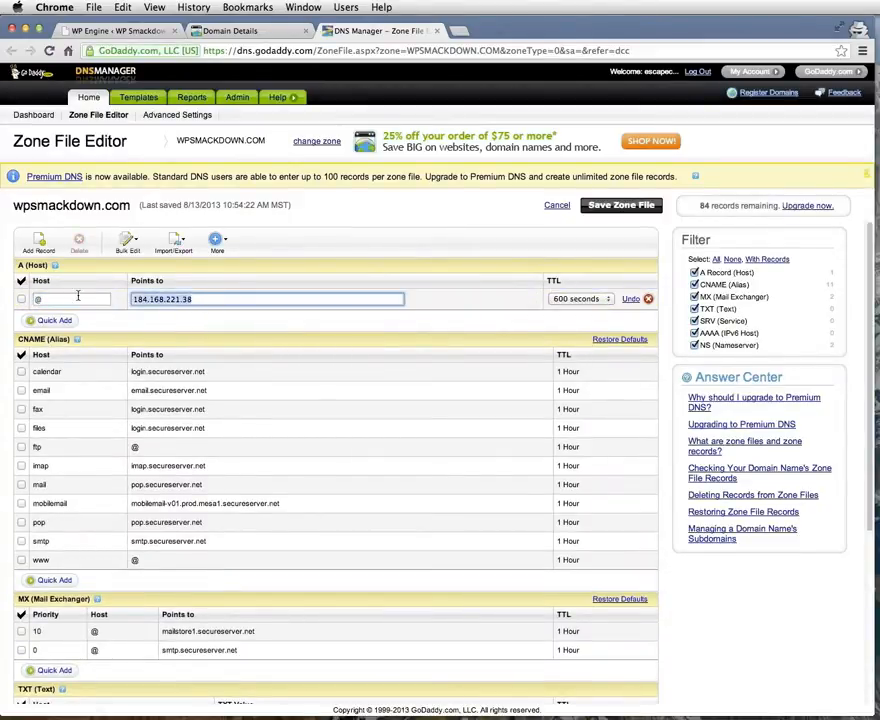
{"action": "type", "text": "198.74.57.167"}
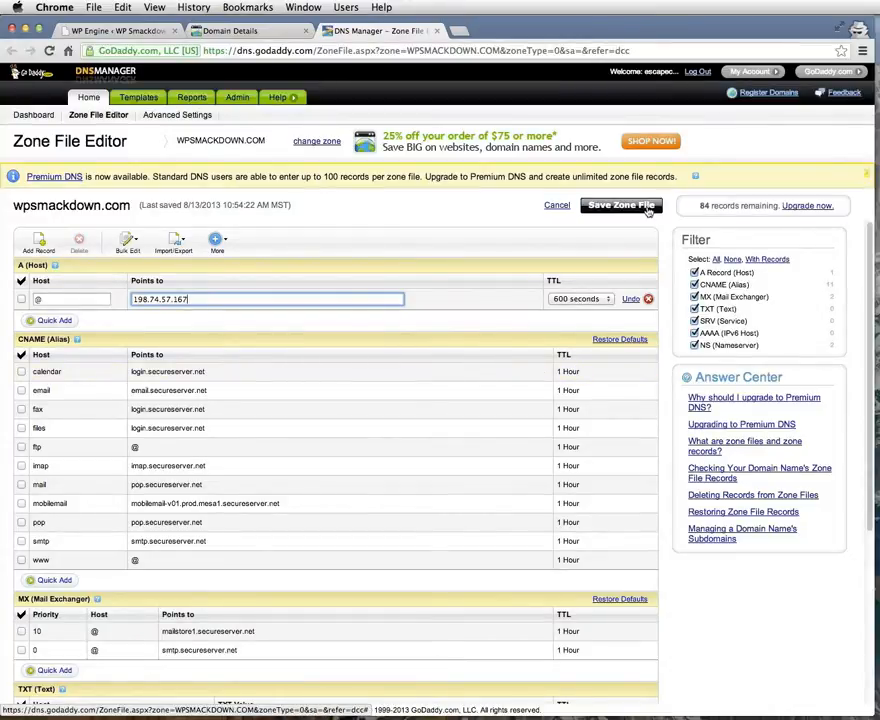
{"action": "left_click", "coordinate": [620, 204]}
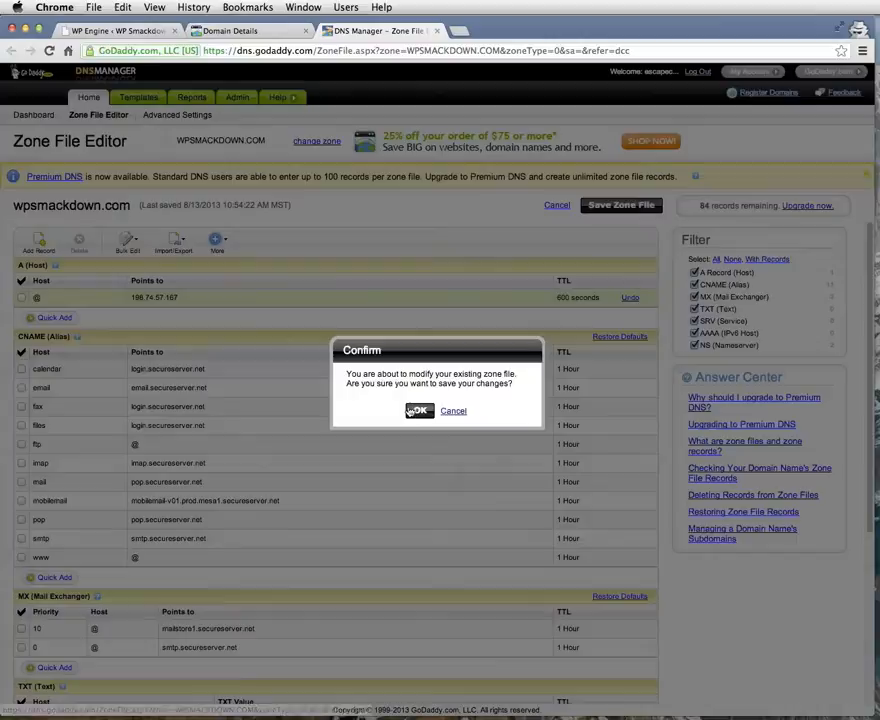
{"action": "left_click", "coordinate": [418, 410]}
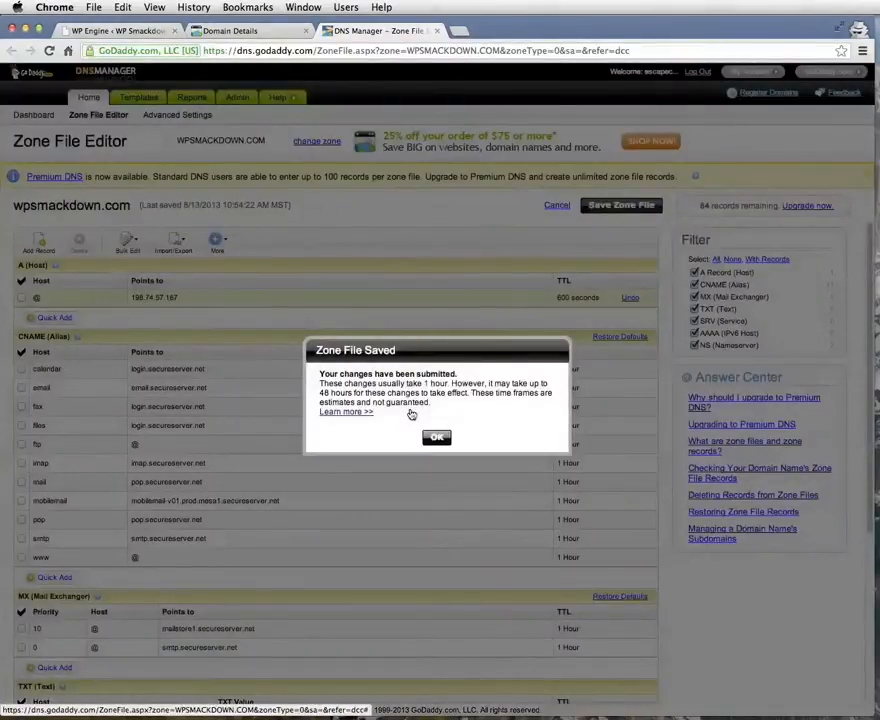
{"action": "left_click", "coordinate": [436, 436]}
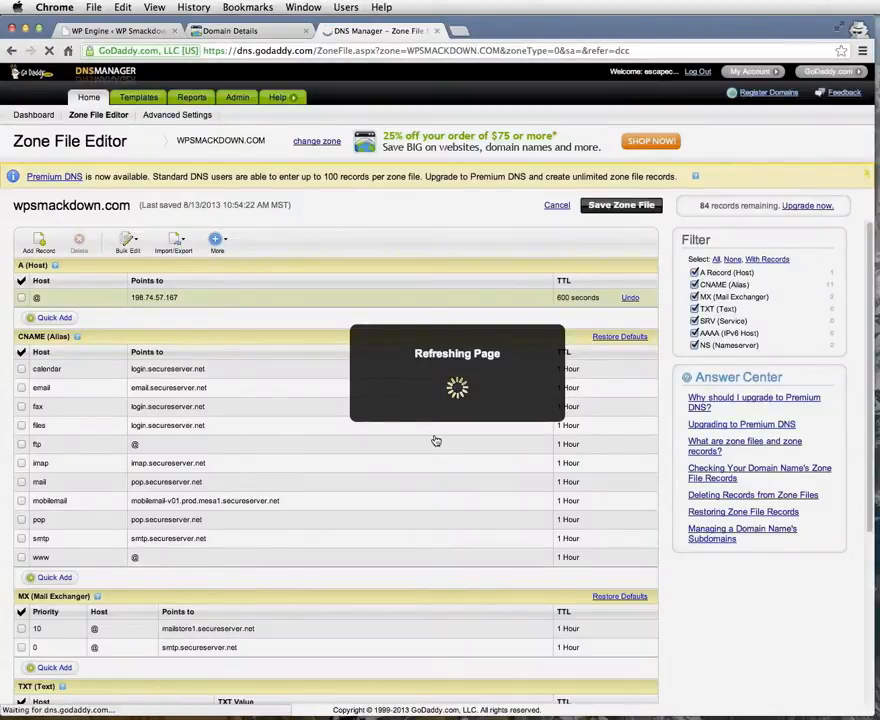
{"action": "left_click", "coordinate": [620, 204]}
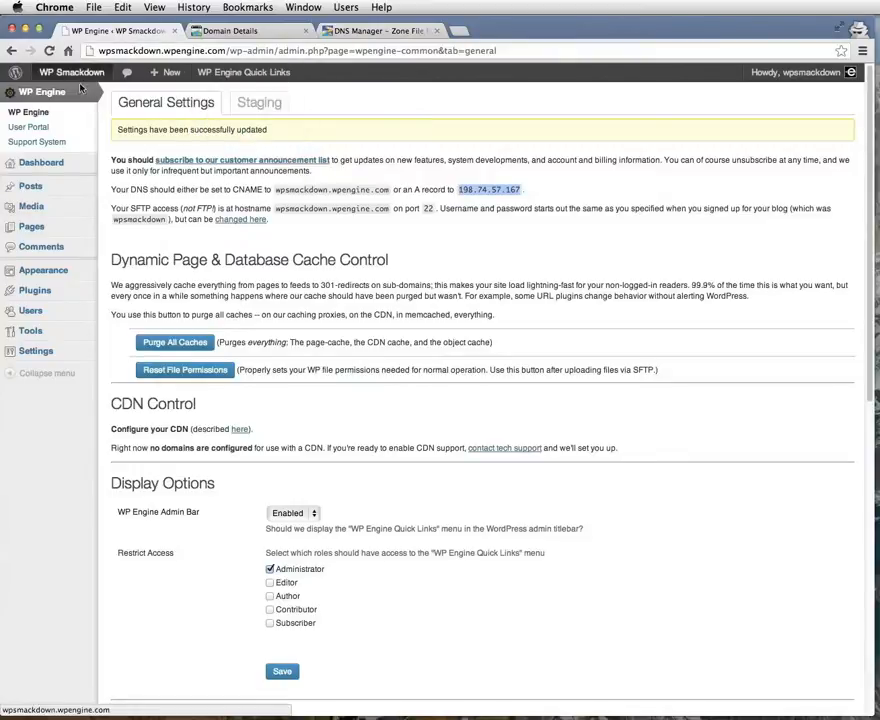
{"action": "left_click", "coordinate": [36, 352]}
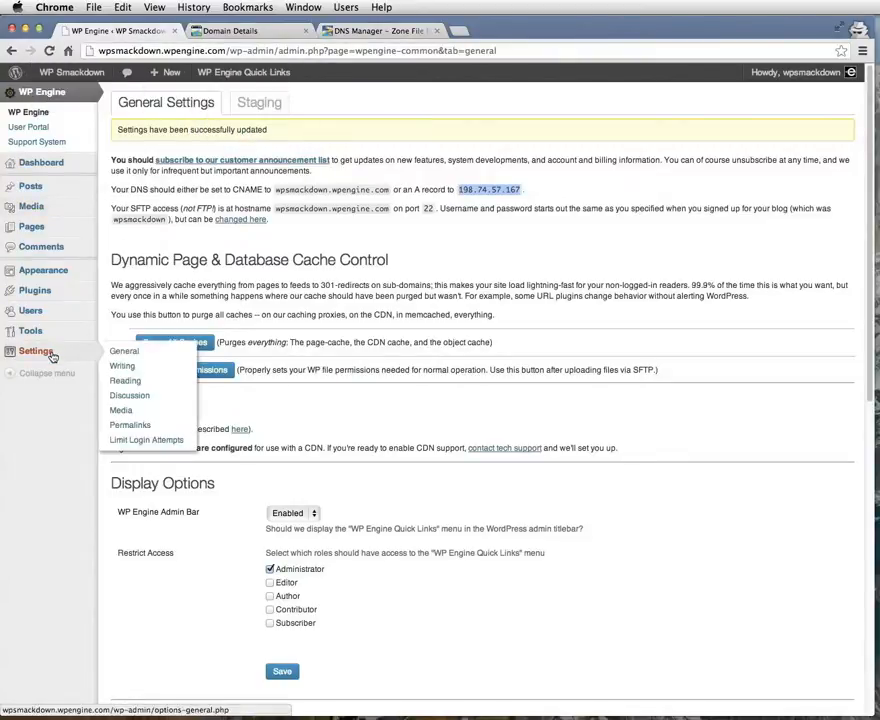
{"action": "left_click", "coordinate": [124, 352]}
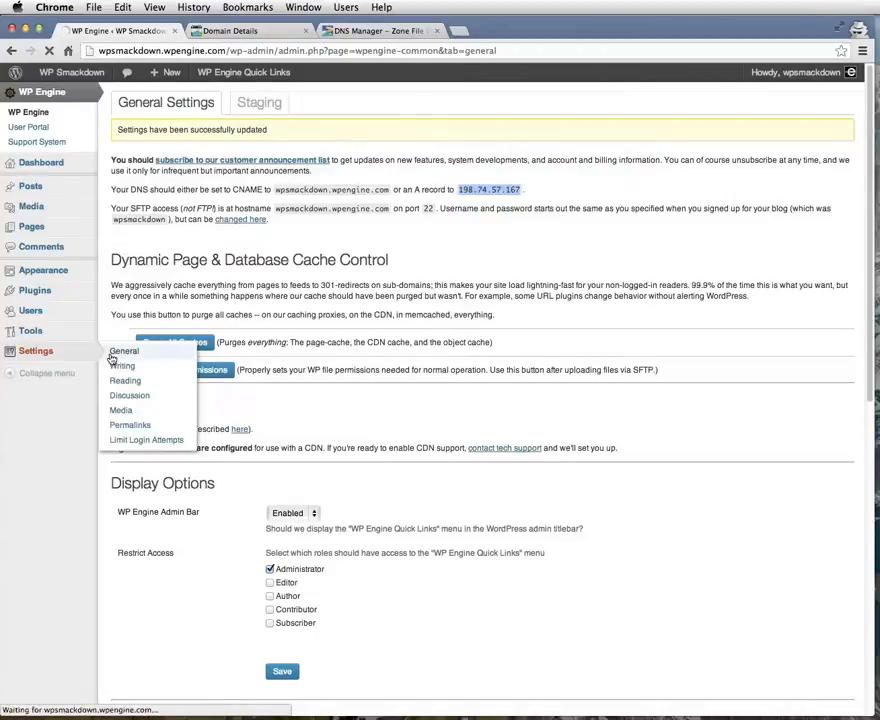
{"action": "left_click", "coordinate": [124, 350]}
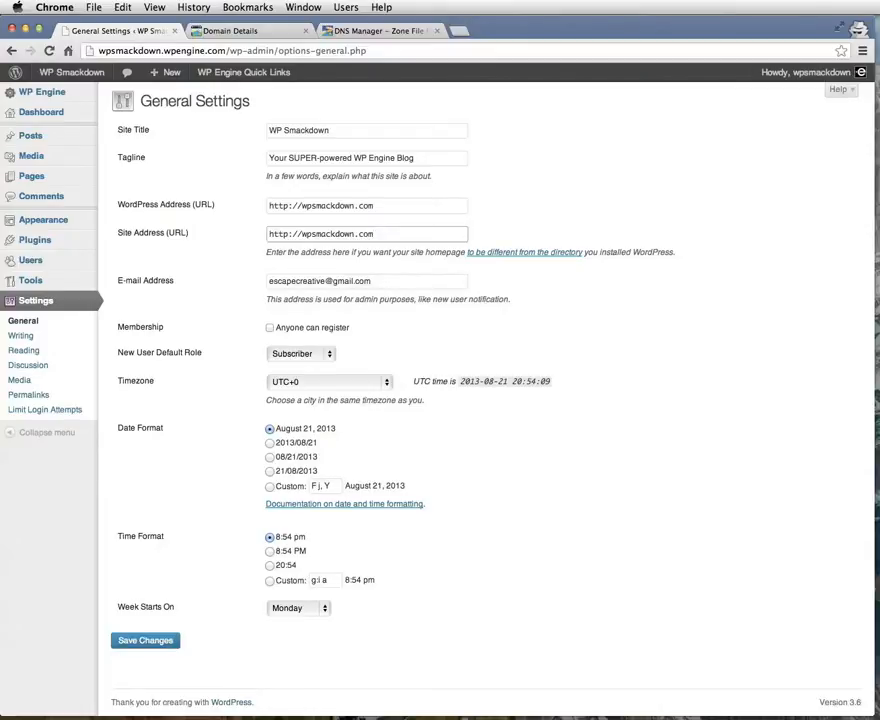
{"action": "left_click", "coordinate": [144, 640]}
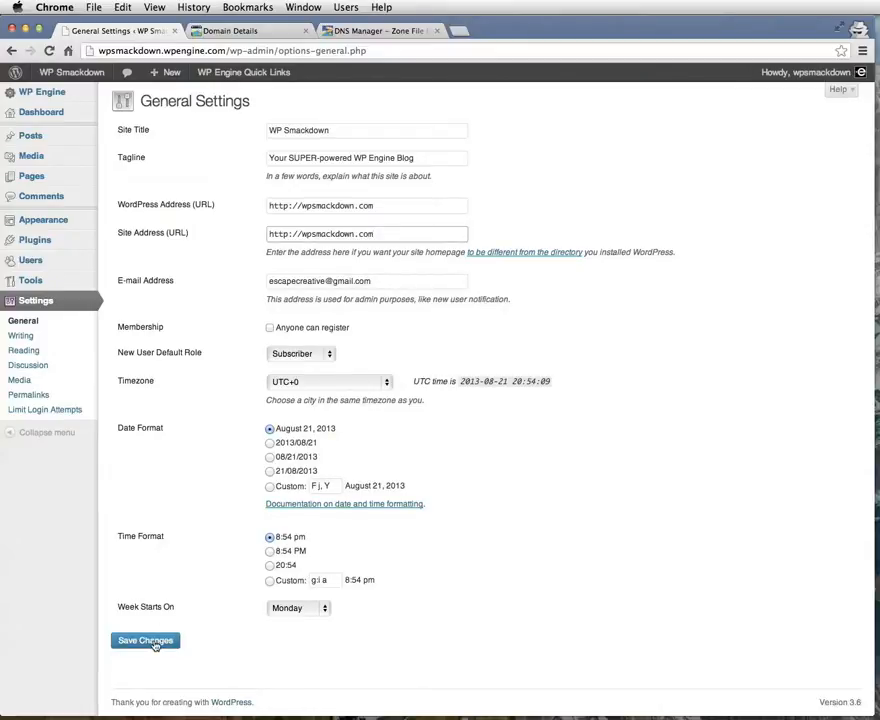
{"action": "left_click", "coordinate": [144, 640]}
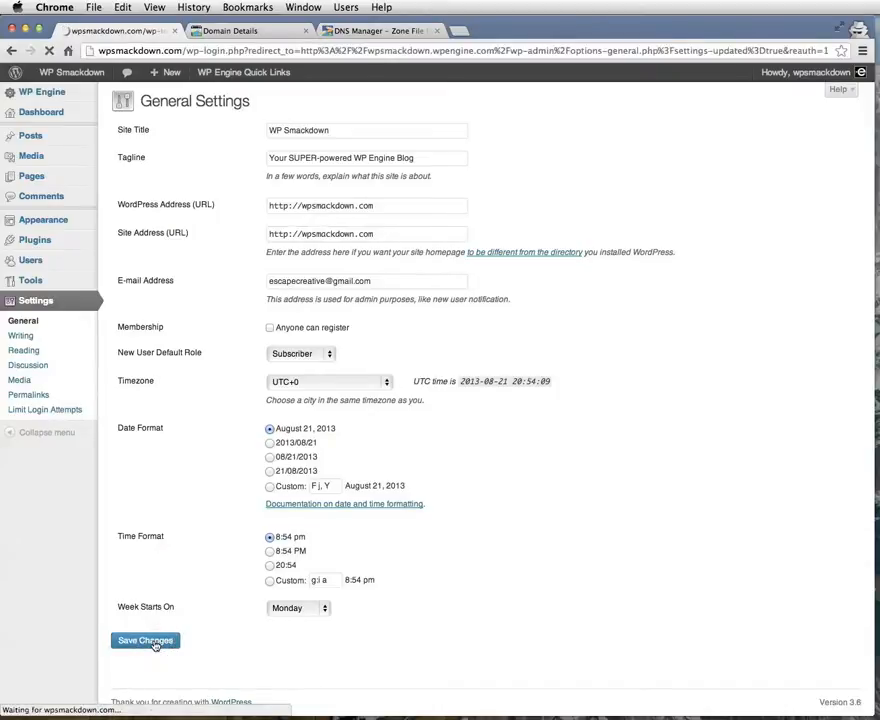
- Enter the password on the wpsmackdown.com login page and log in to the Dashboard
{"action": "left_click", "coordinate": [144, 640]}
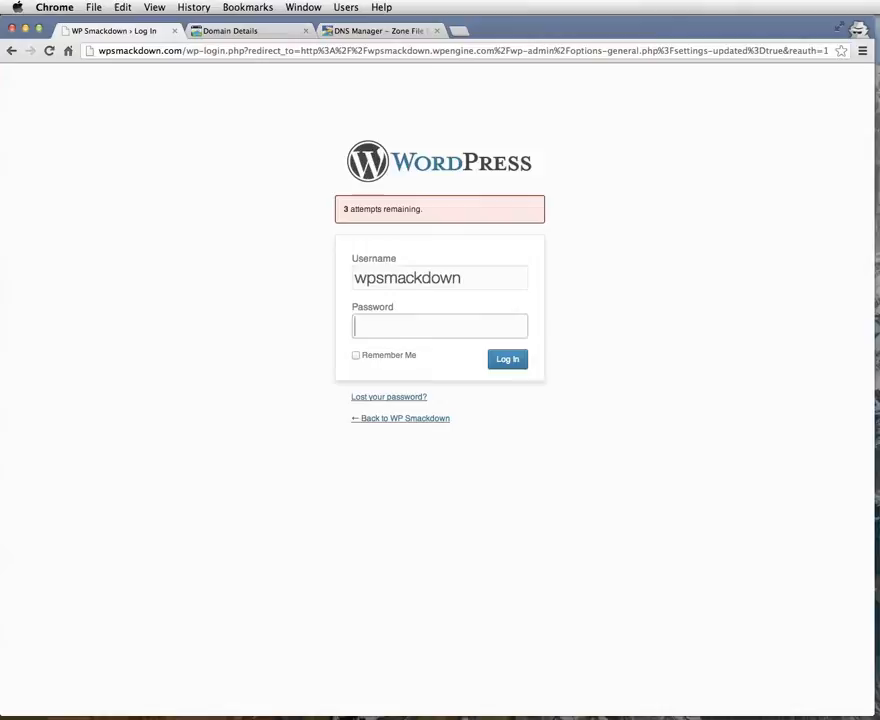
{"action": "type", "text": "password"}
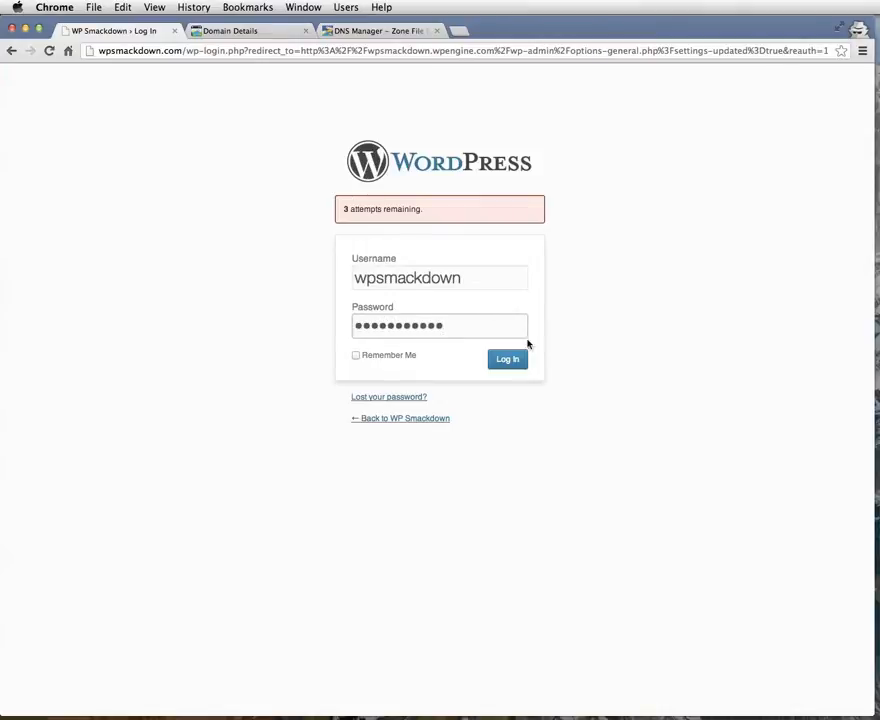
{"action": "left_click", "coordinate": [508, 360]}
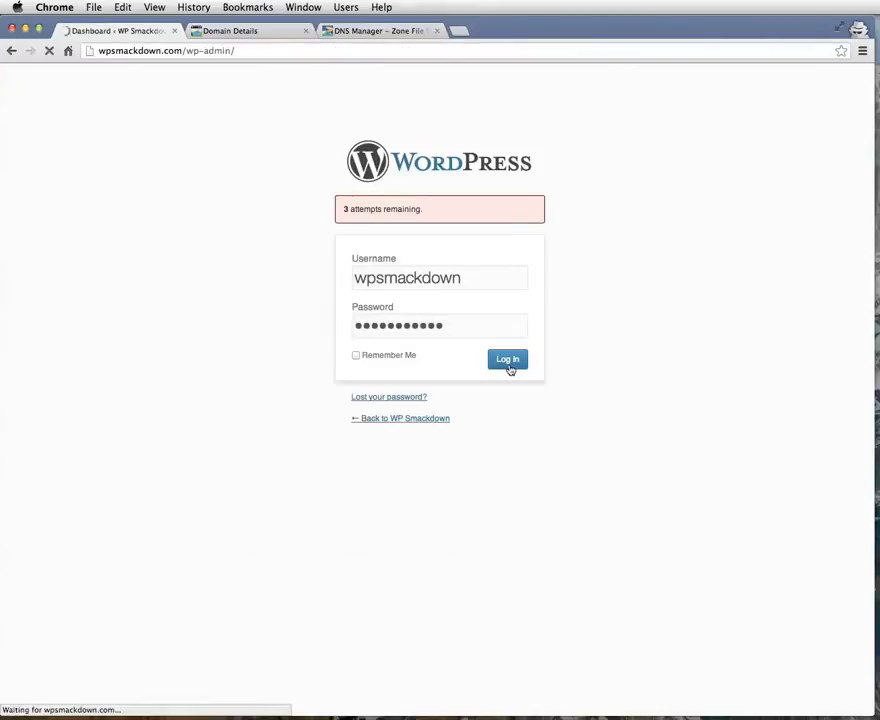
{"action": "left_click", "coordinate": [508, 360]}
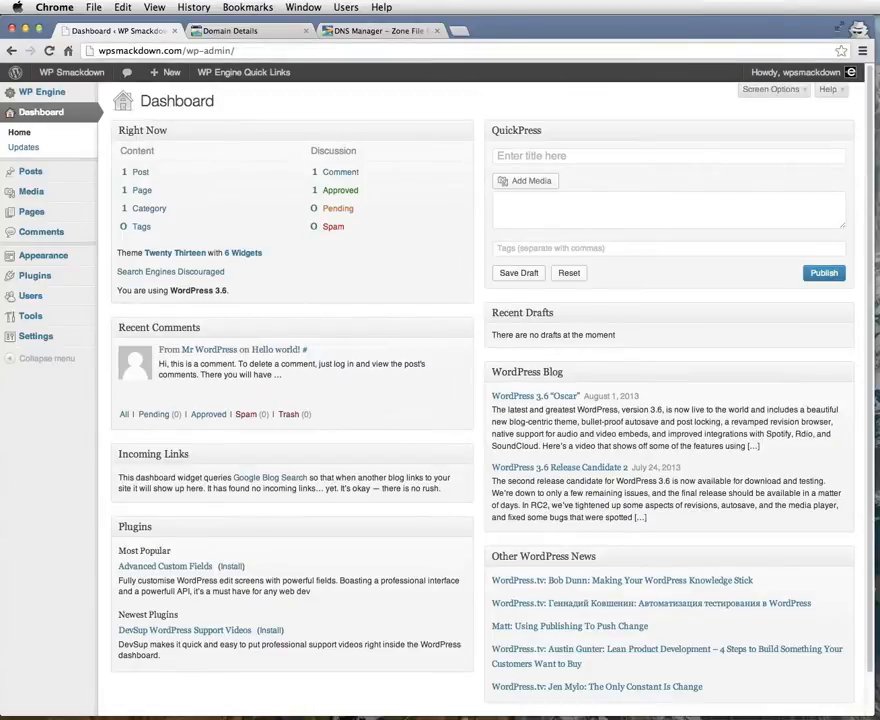
- Enter wpsmack in a new tab's address bar to navigate to wpsmackdown.com
{"action": "type", "text": "wpsmack"}
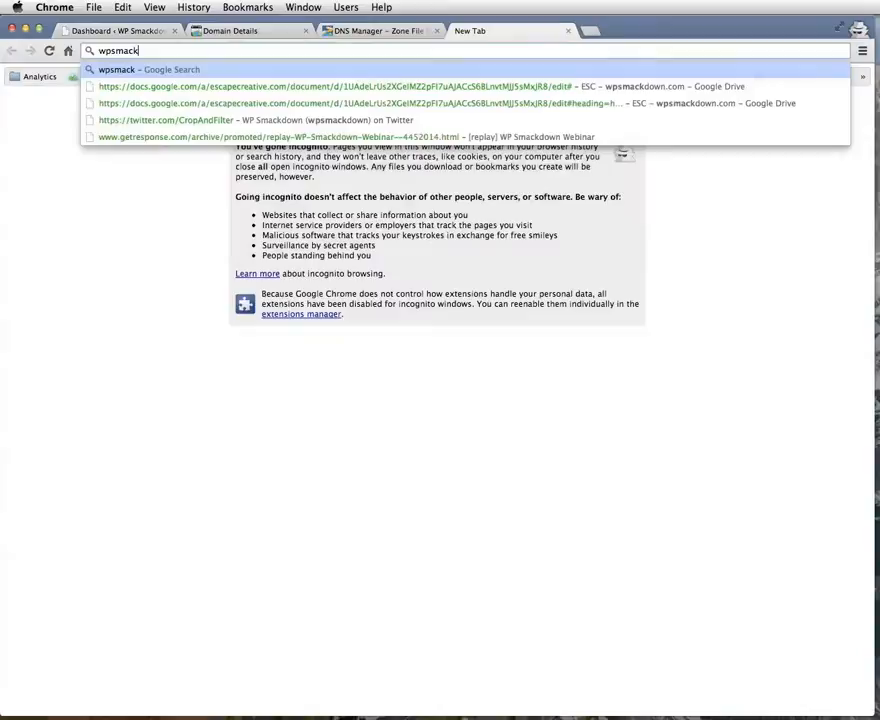